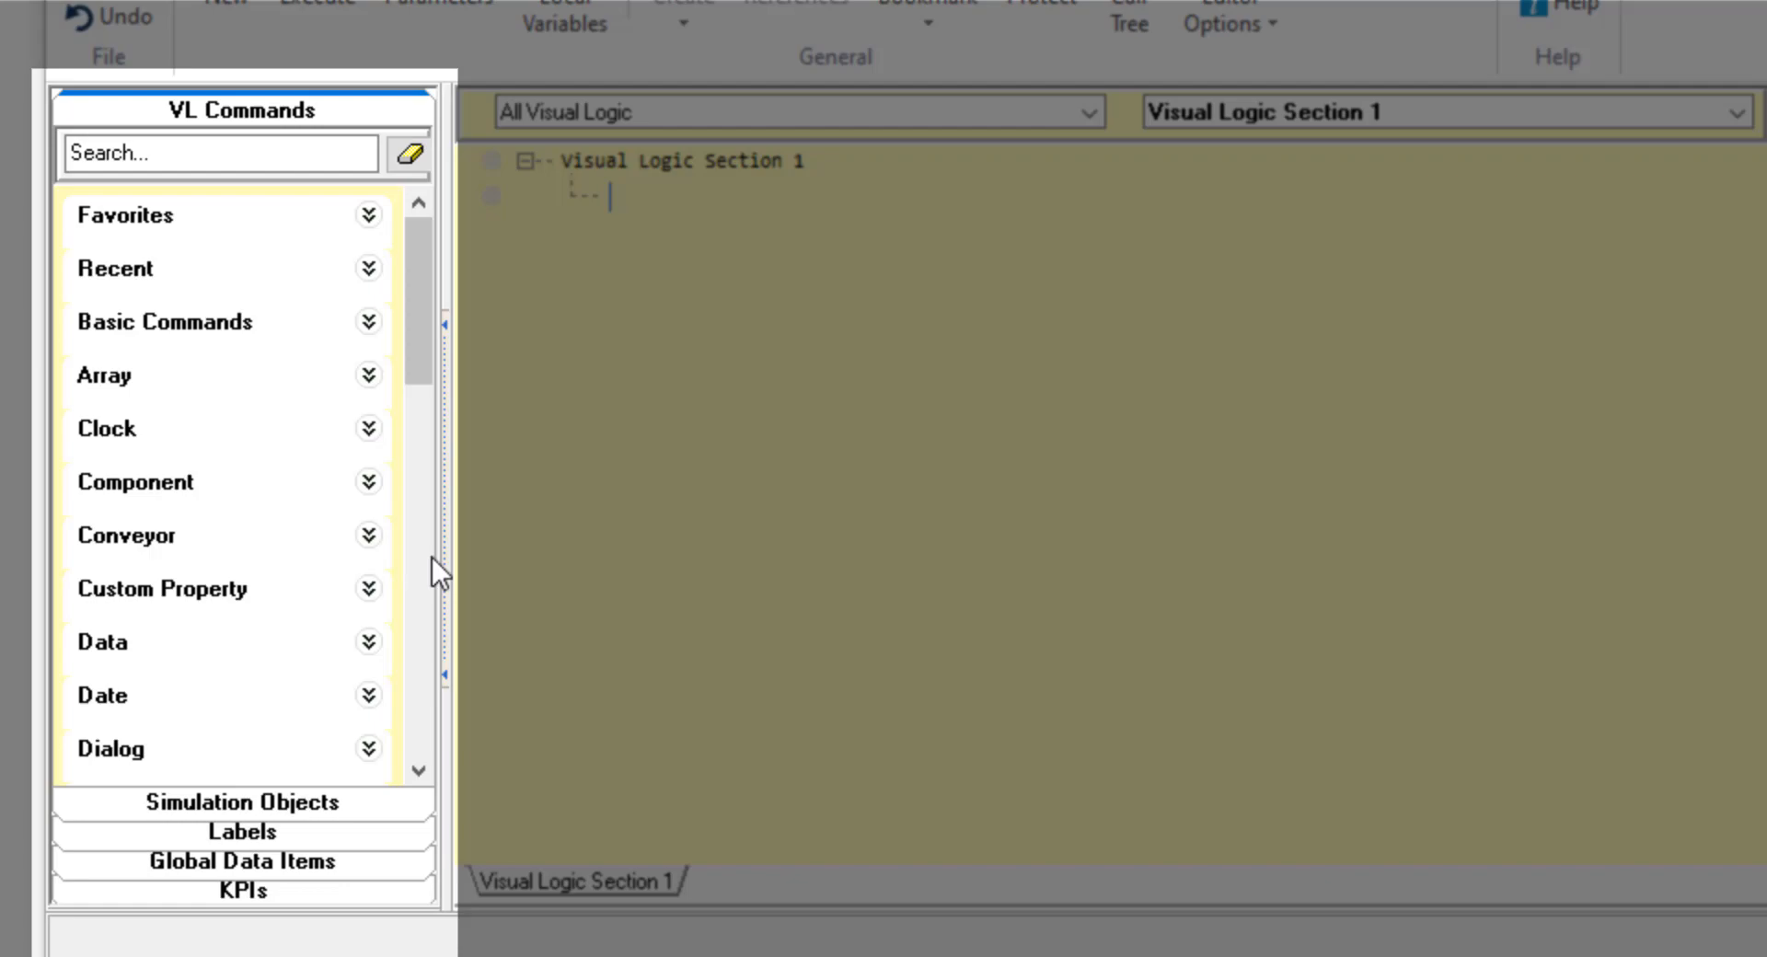
Browse the Simulation Objects, Labels, Global Data Items and KPIs panes, then return to VL Commands.
left_click(241, 802)
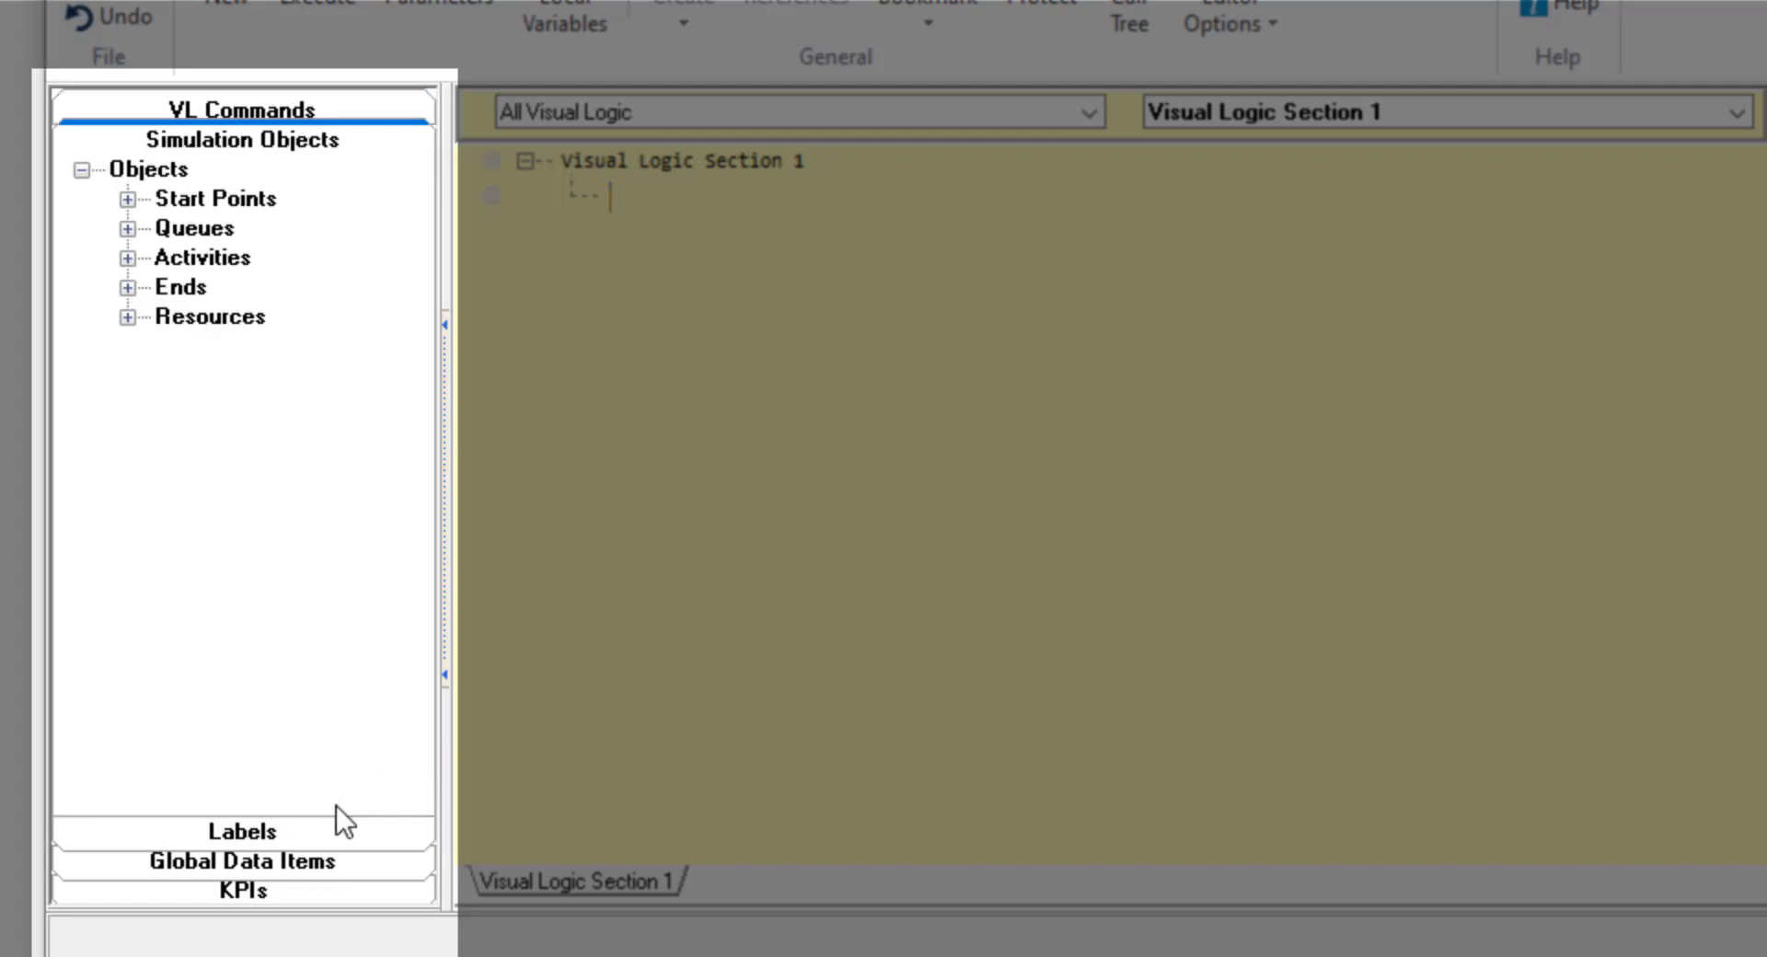
left_click(241, 832)
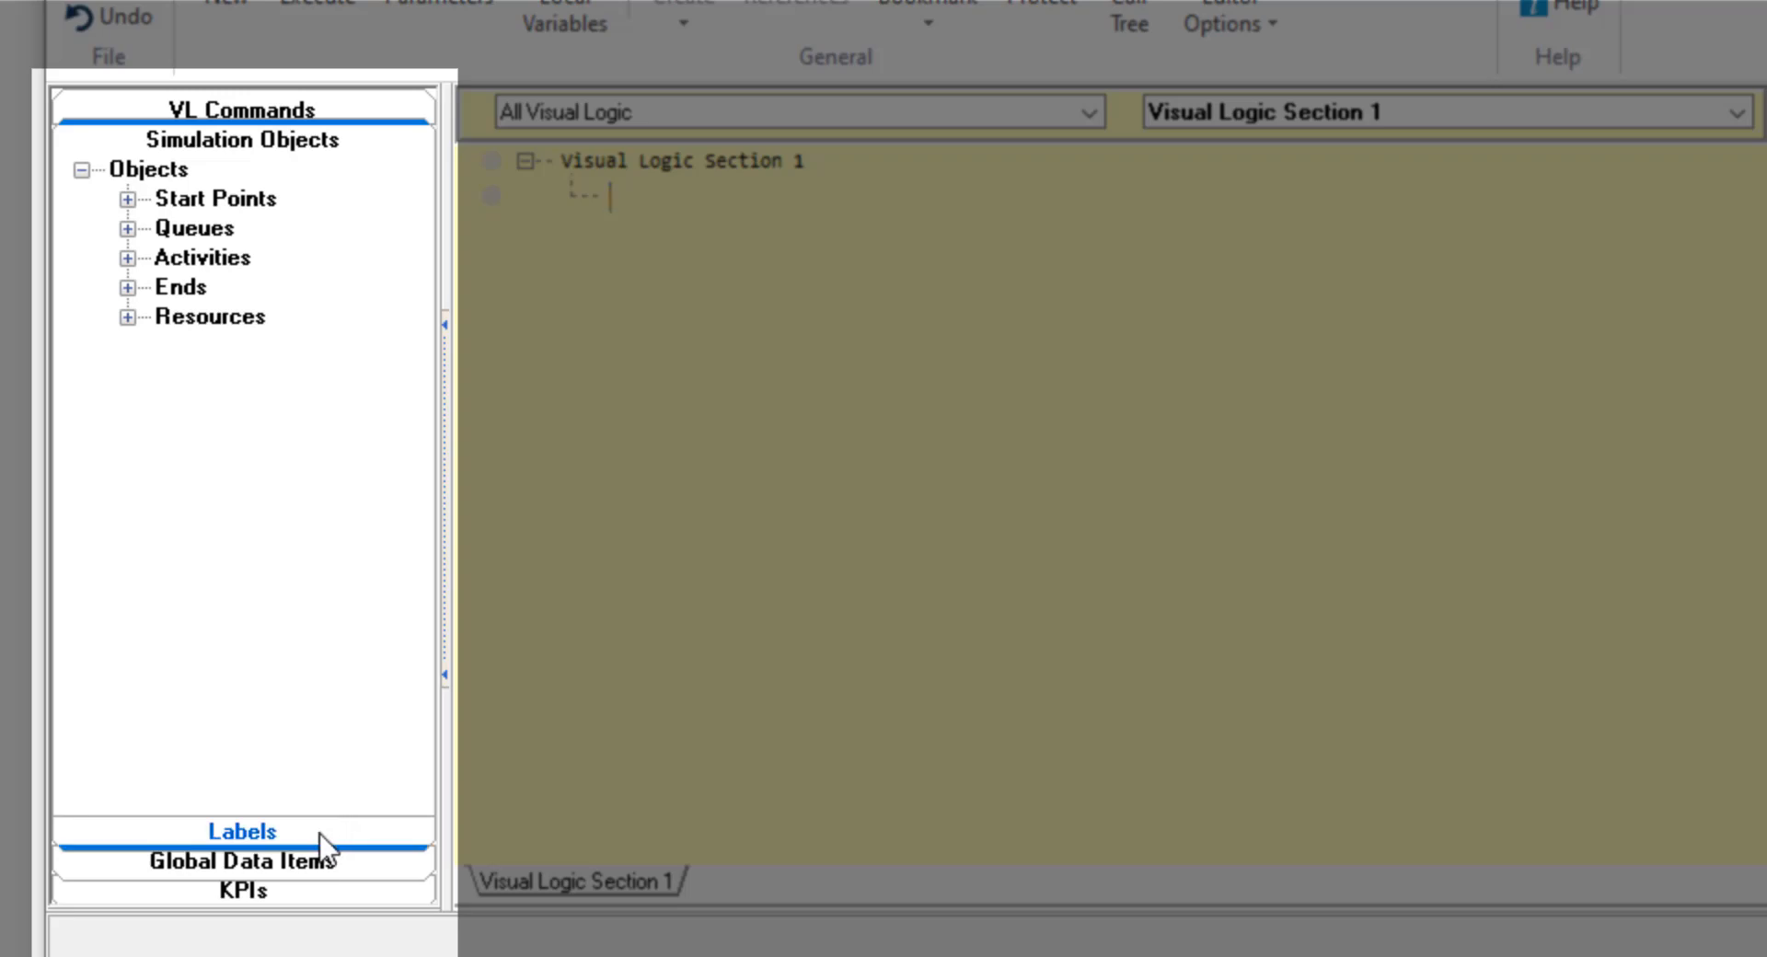
left_click(241, 832)
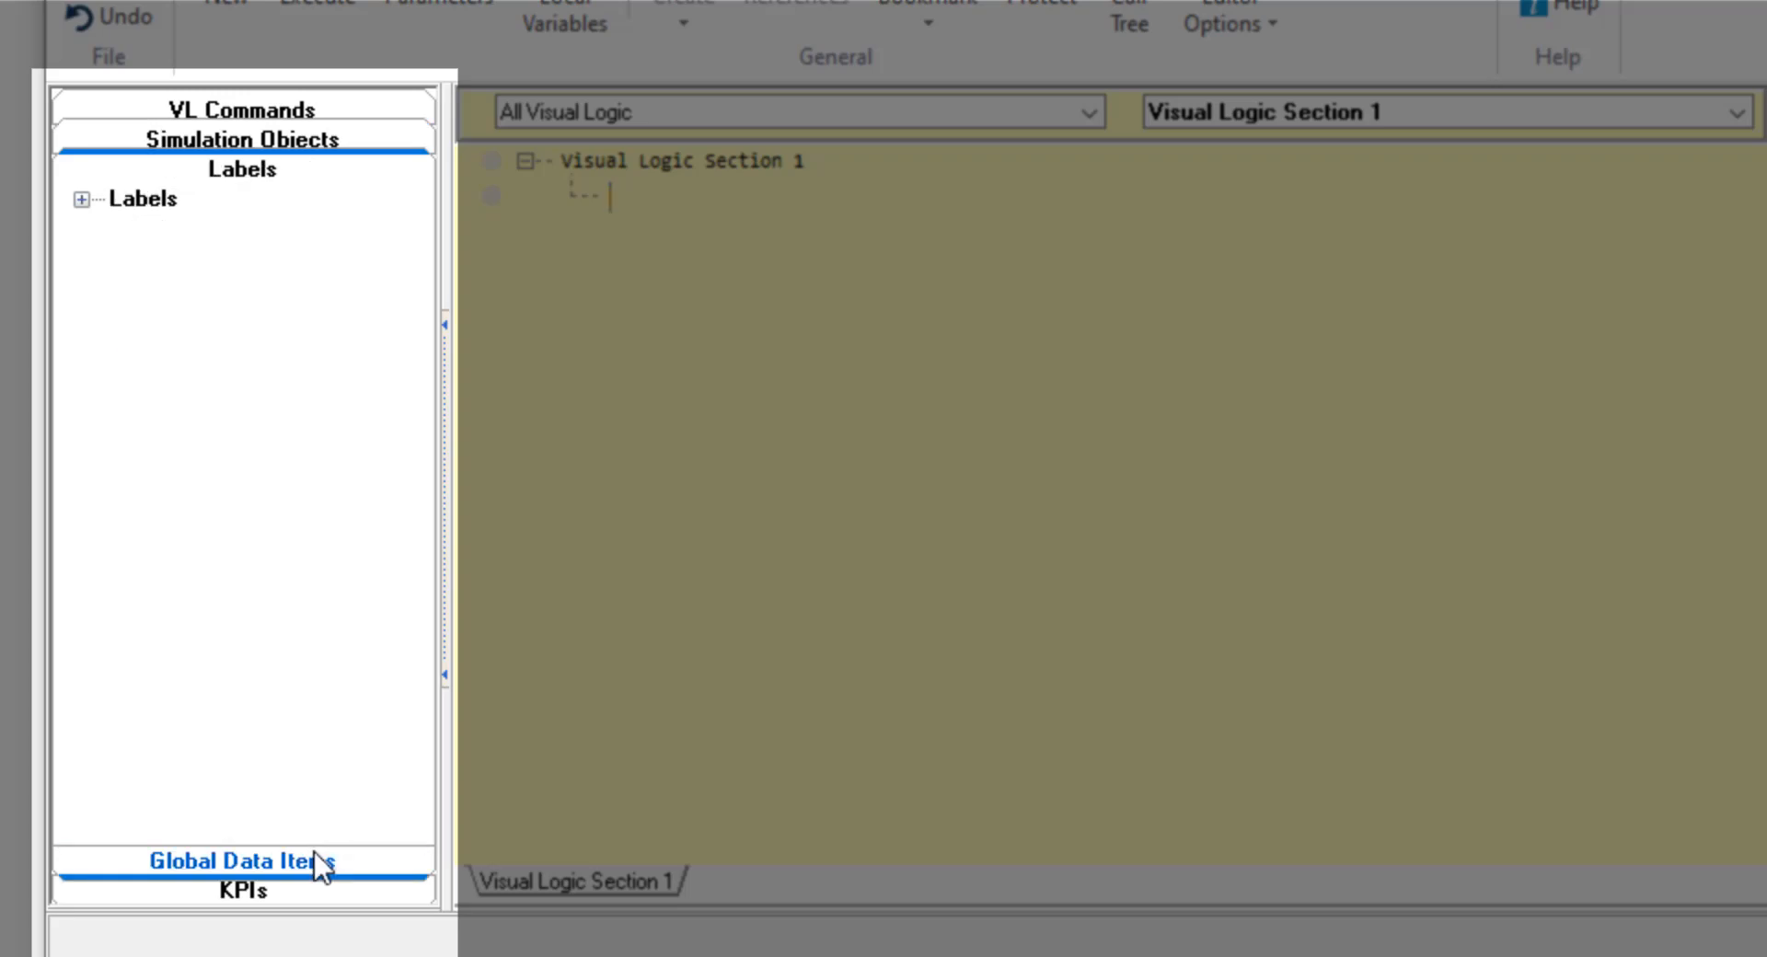
left_click(243, 860)
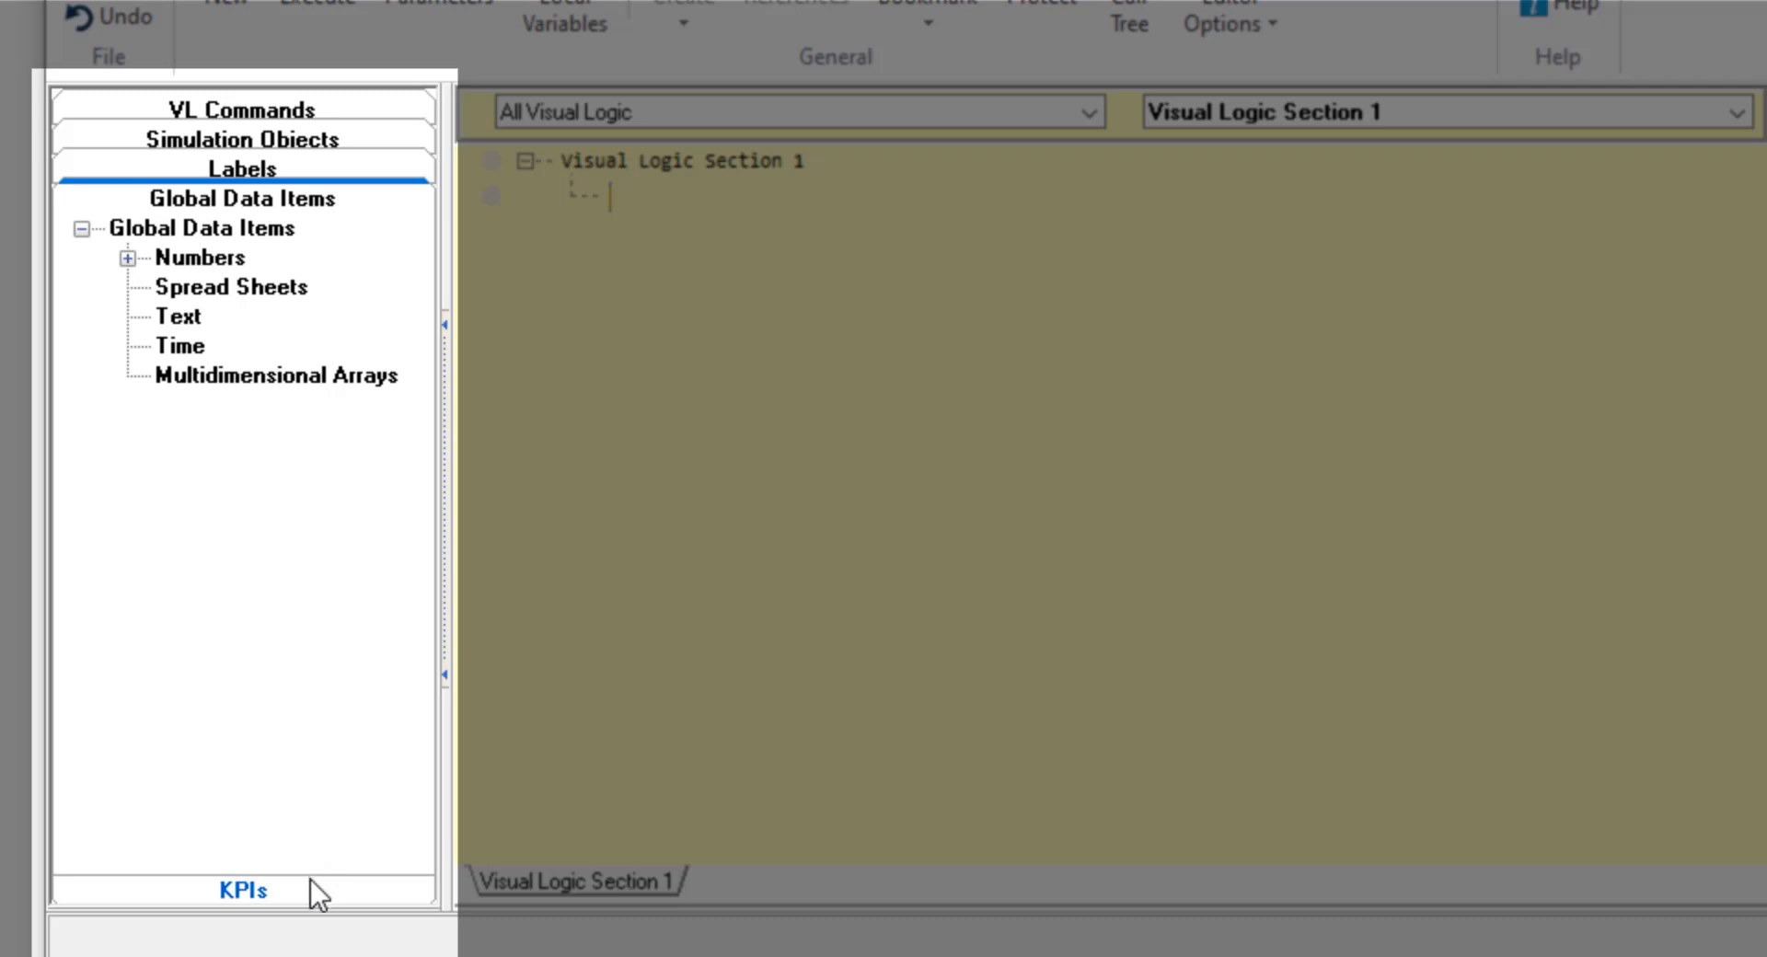
left_click(241, 891)
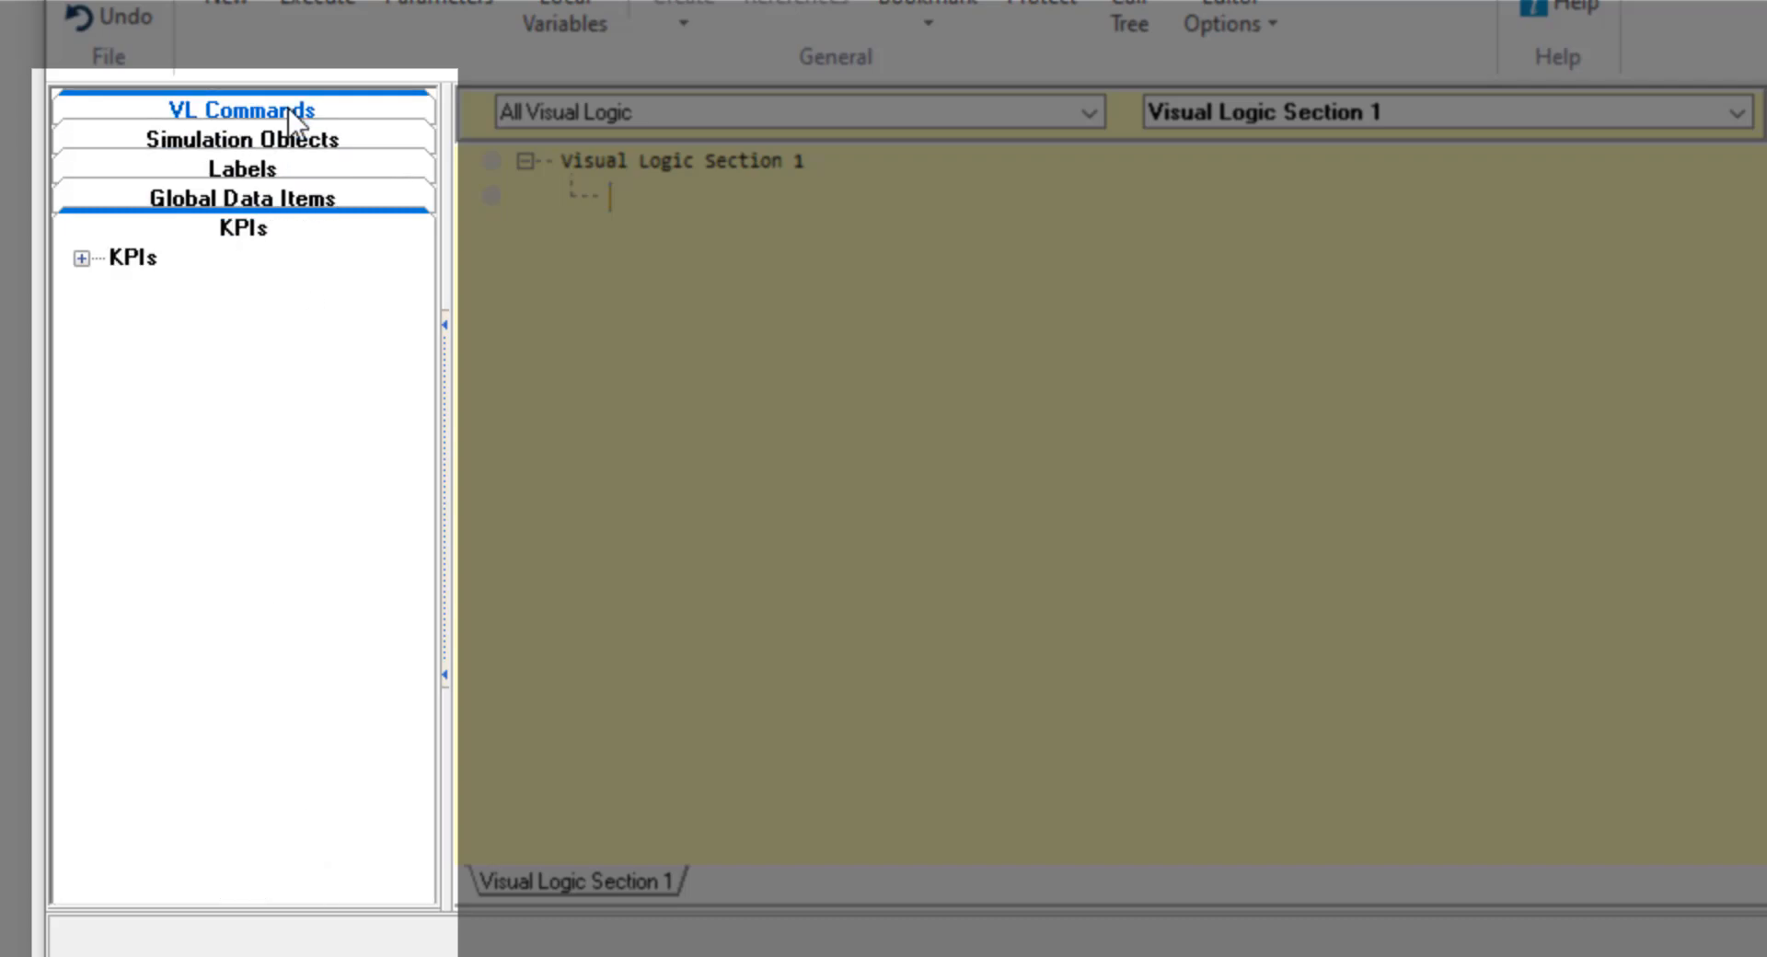
left_click(240, 109)
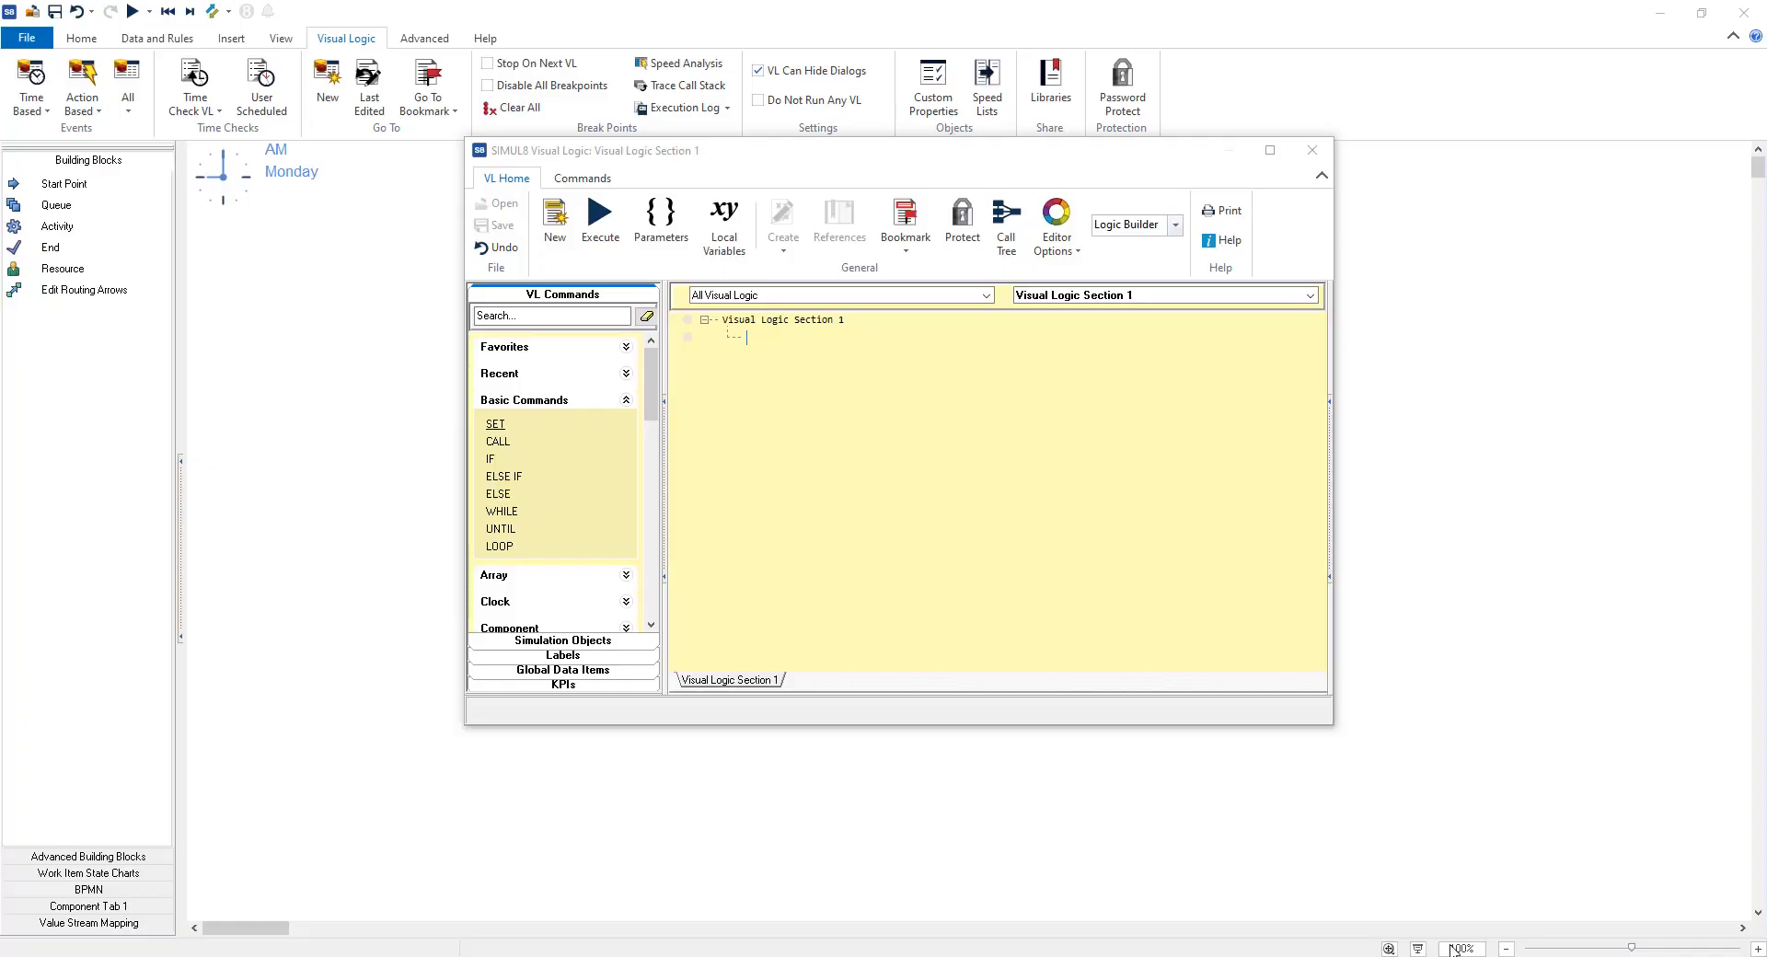
Keep Logic Builder mode and show the How to Use help for SET.
left_click(1174, 224)
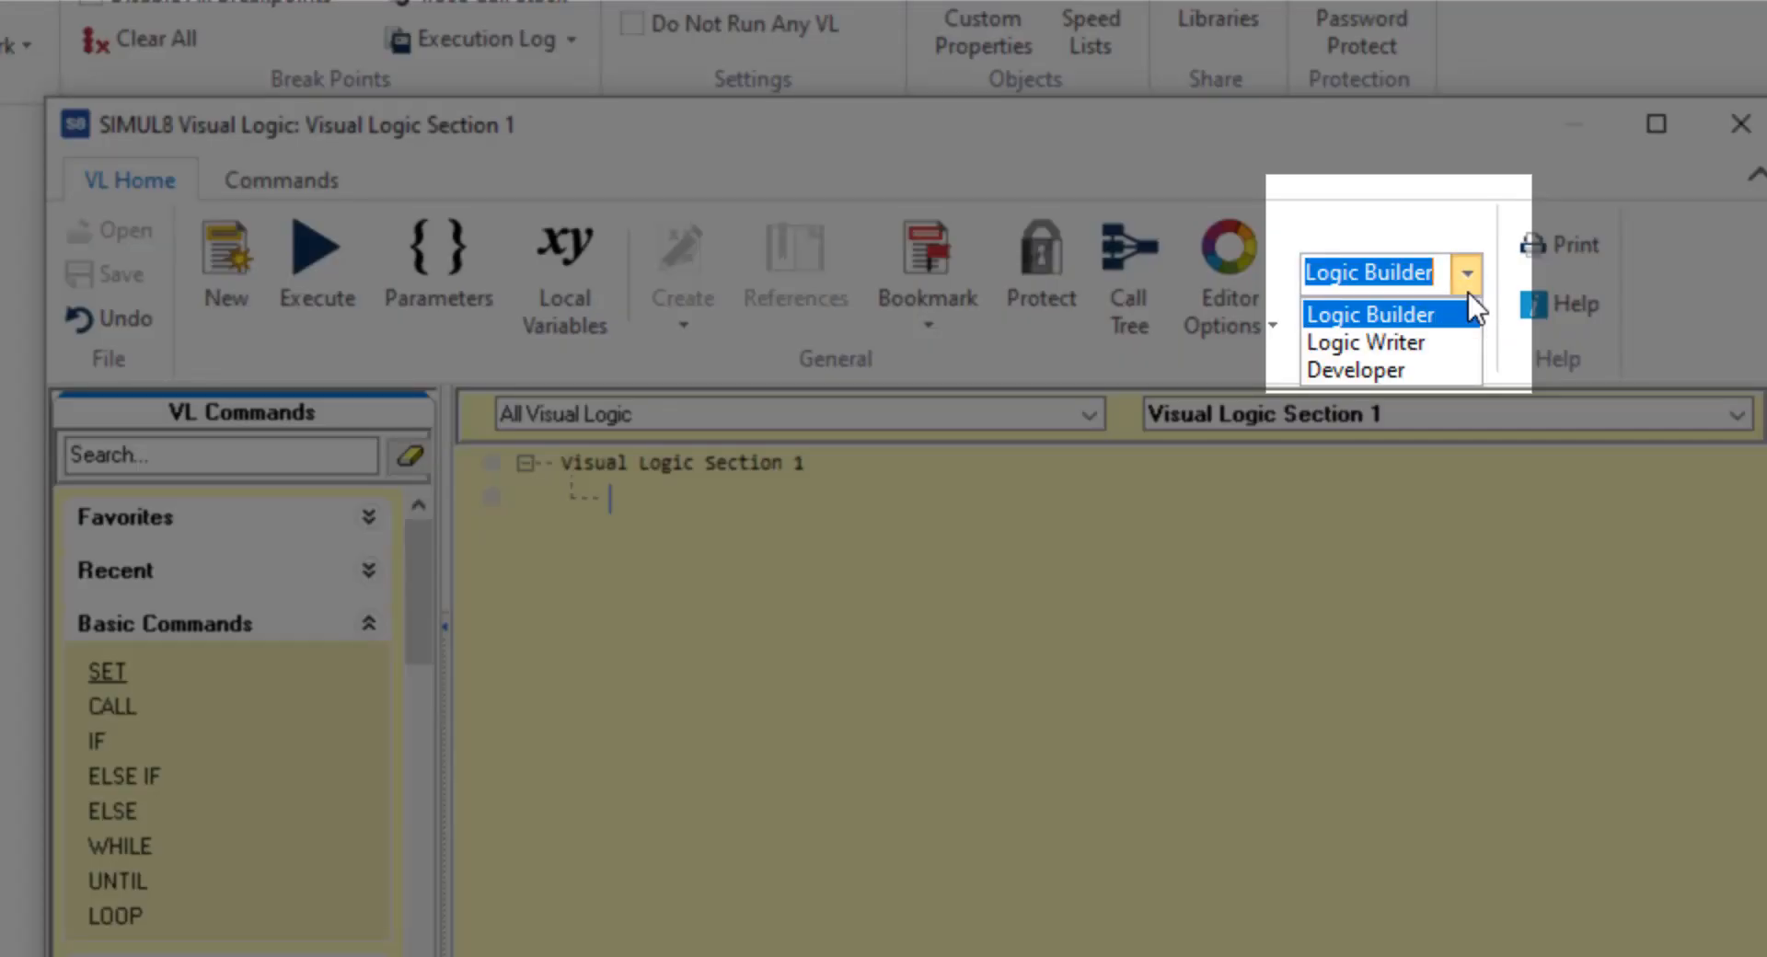
left_click(1370, 315)
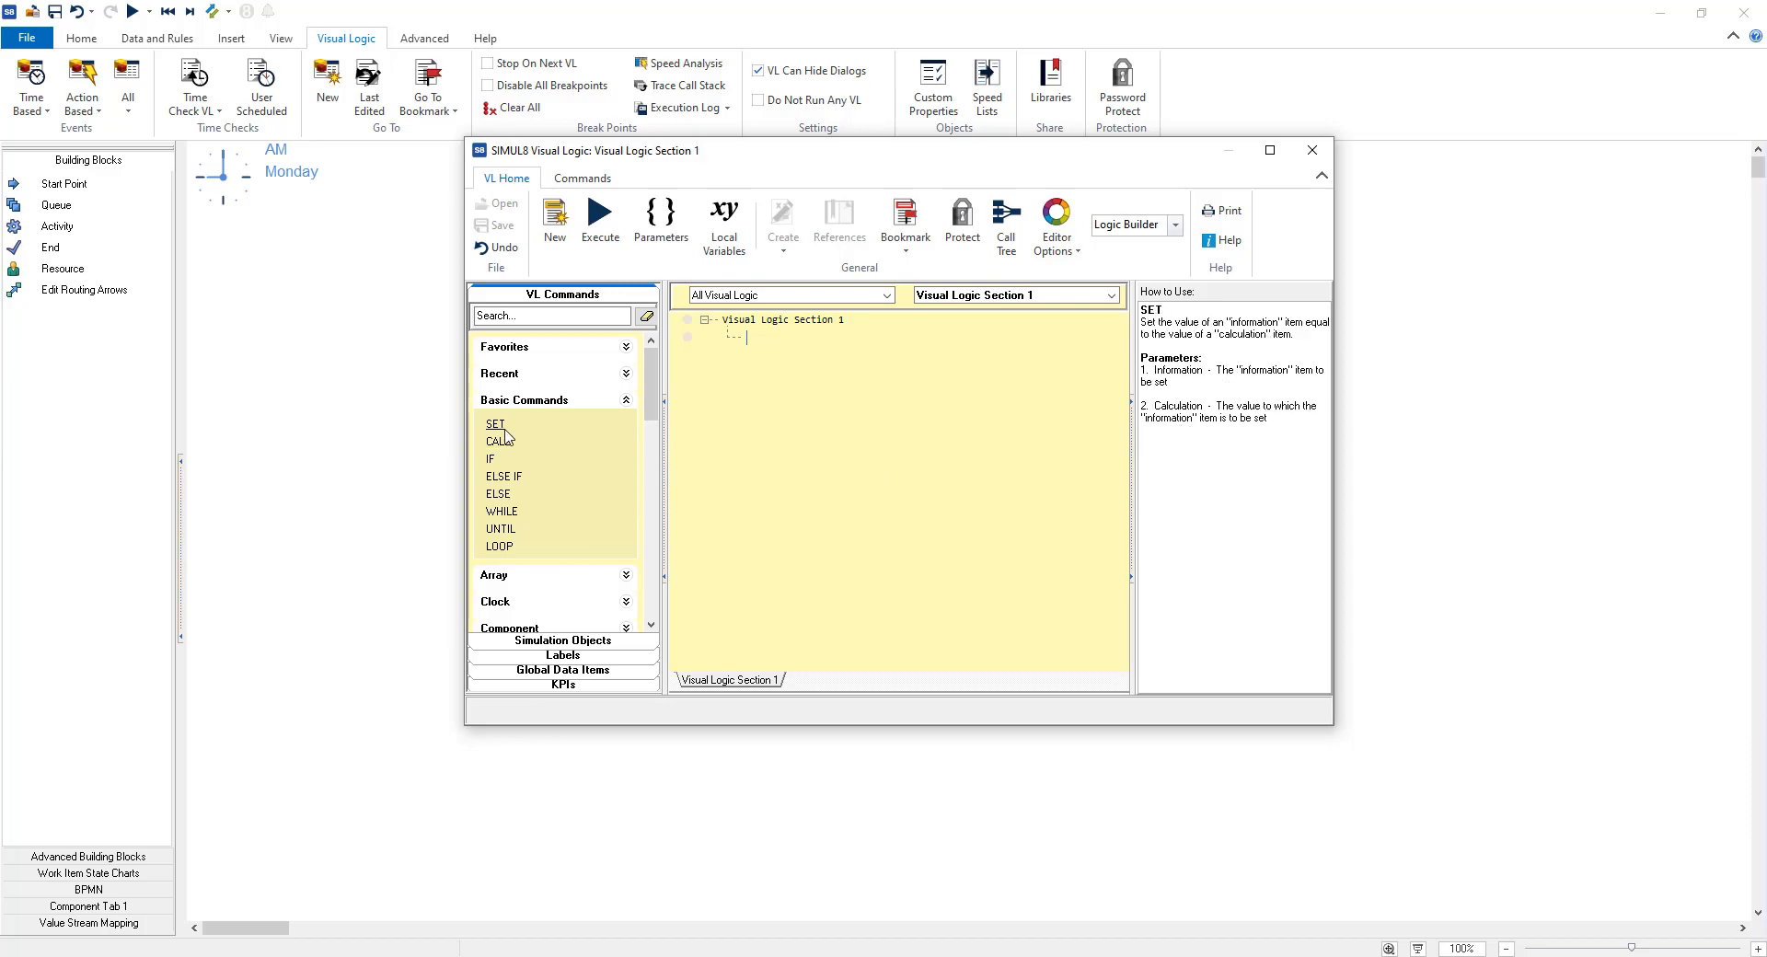
double_click(493, 424)
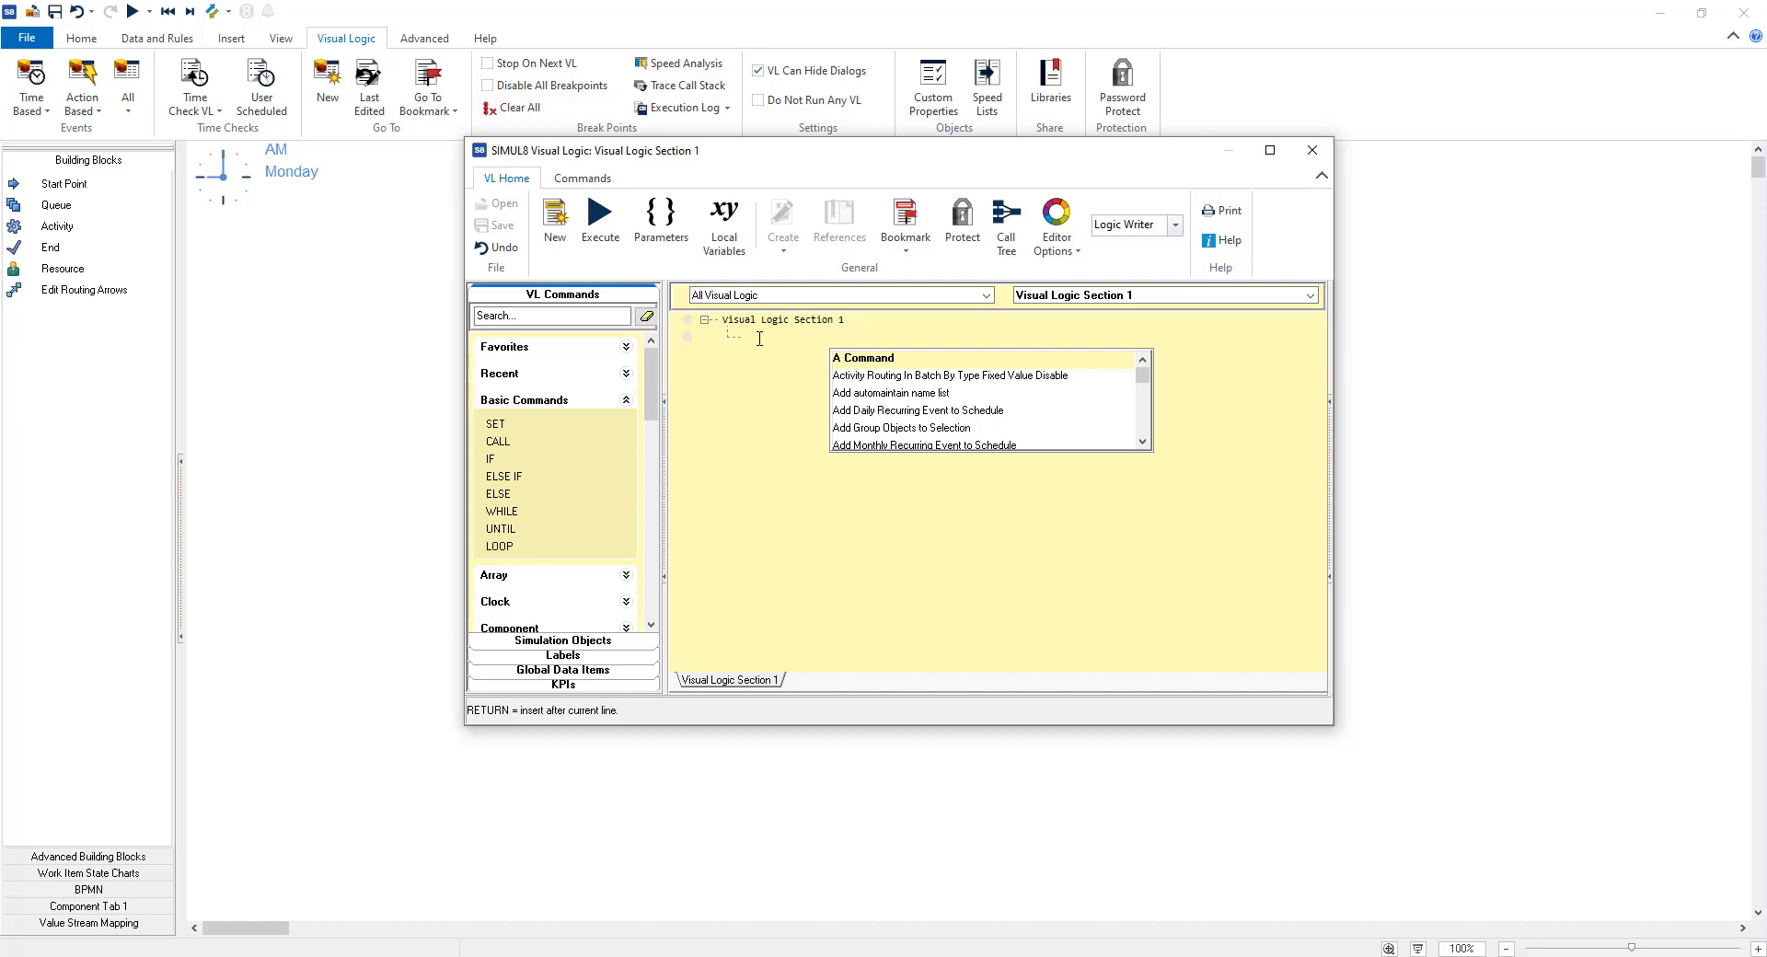
Type 'SET Activi' on the first line to see autocomplete suggestions.
type("s")
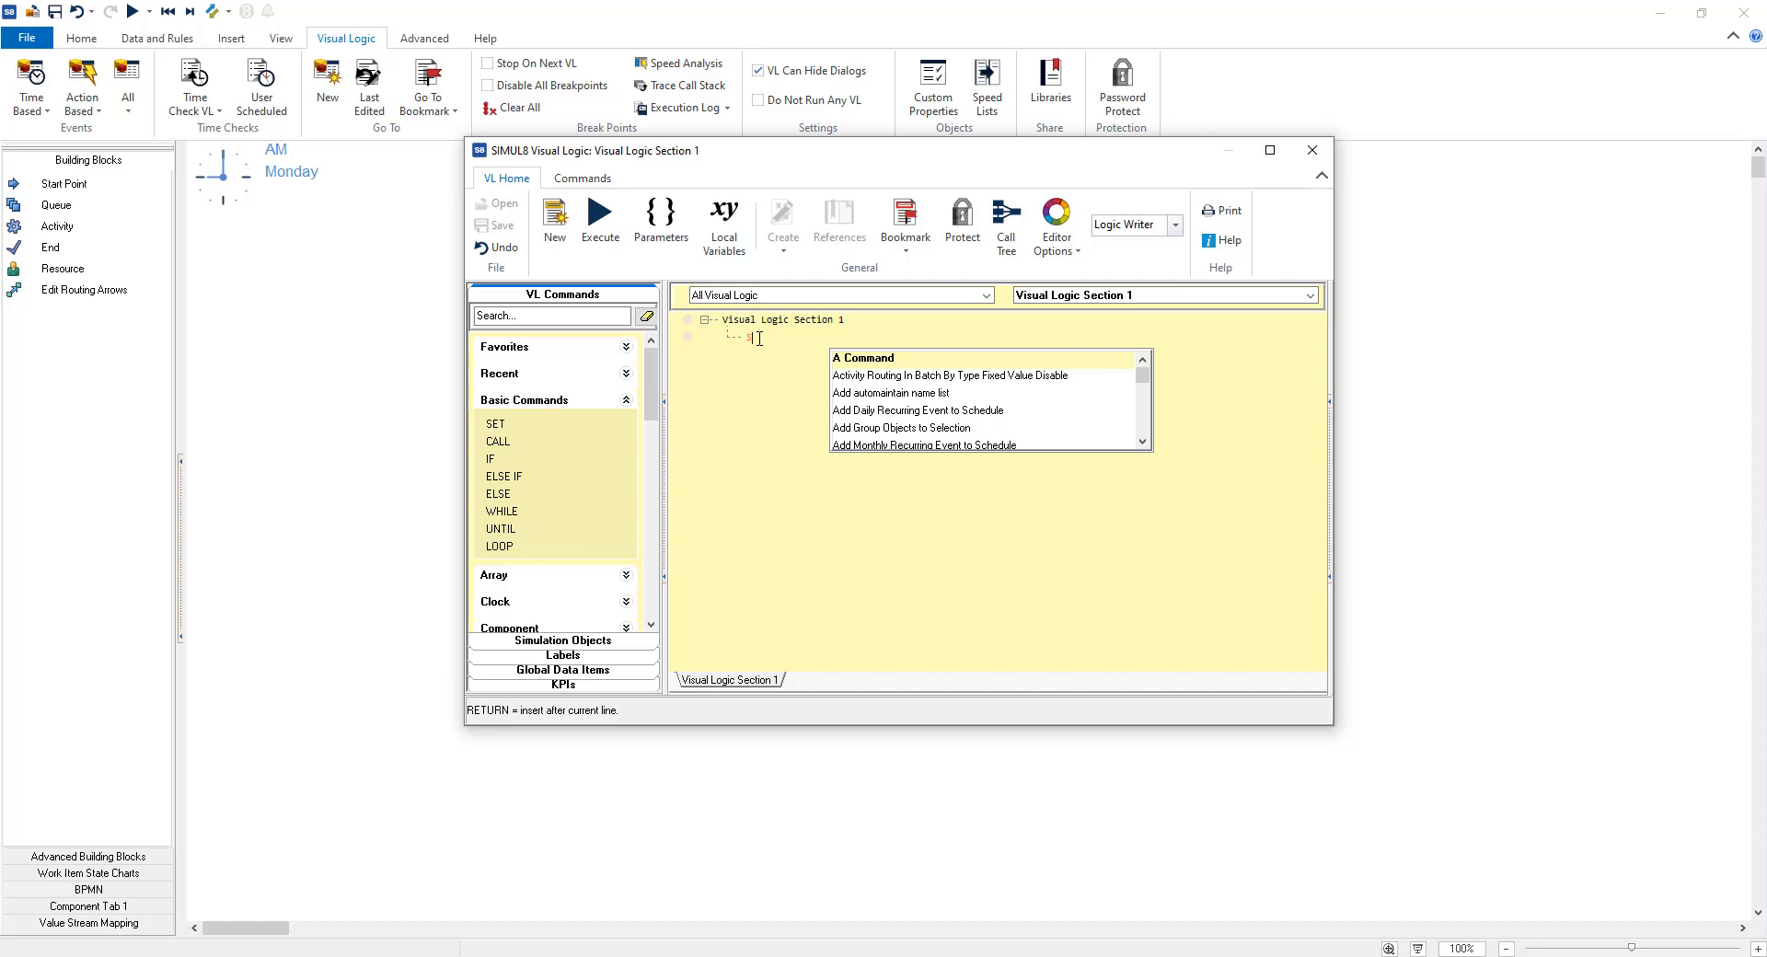
type("SET Activi")
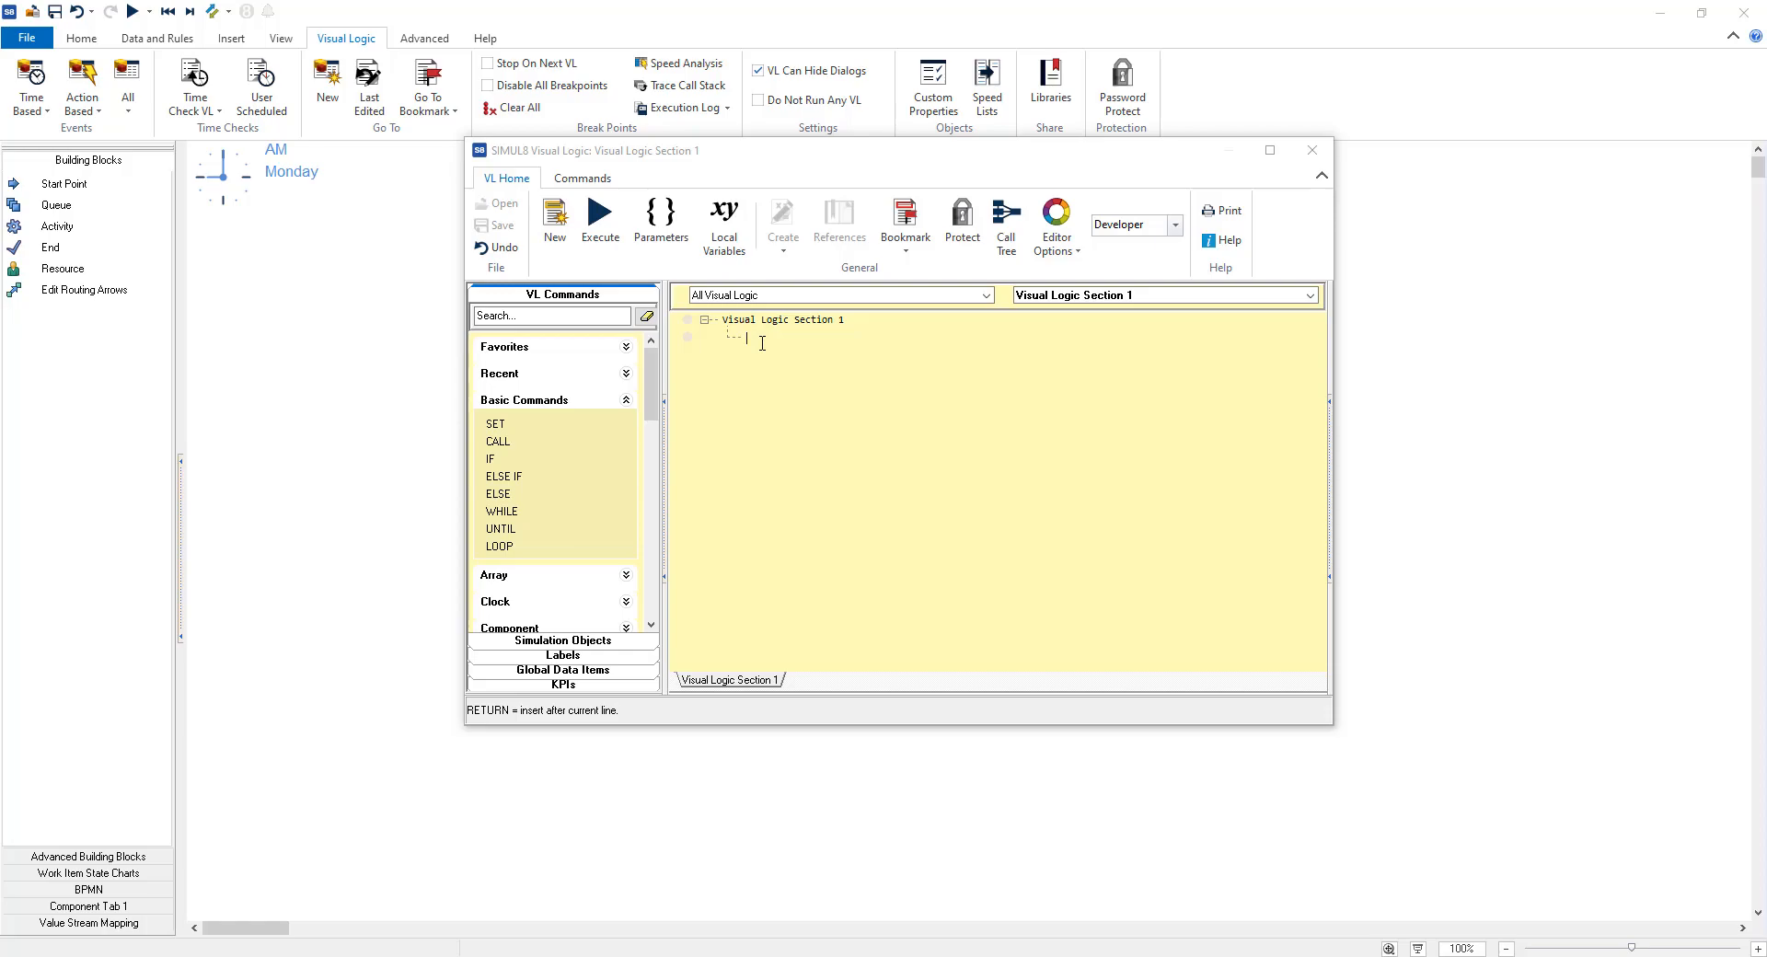
Enter SET on the first line in Developer mode, triggering the missing '=' error.
type("S")
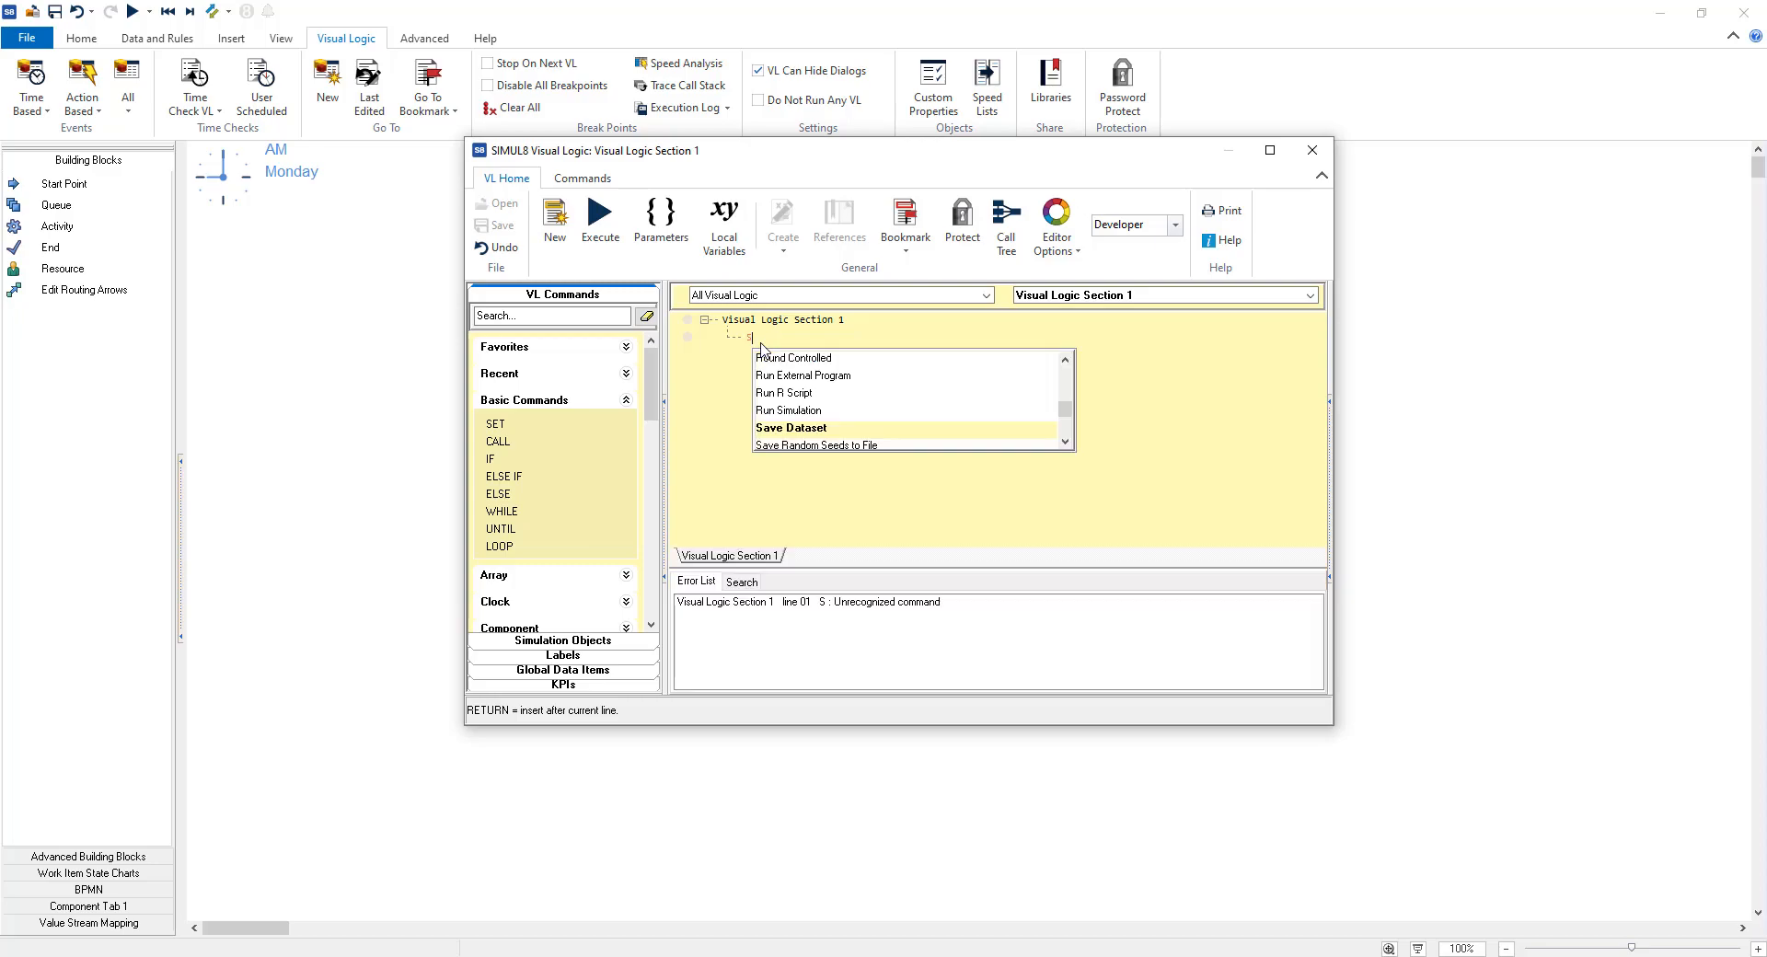
type("ET")
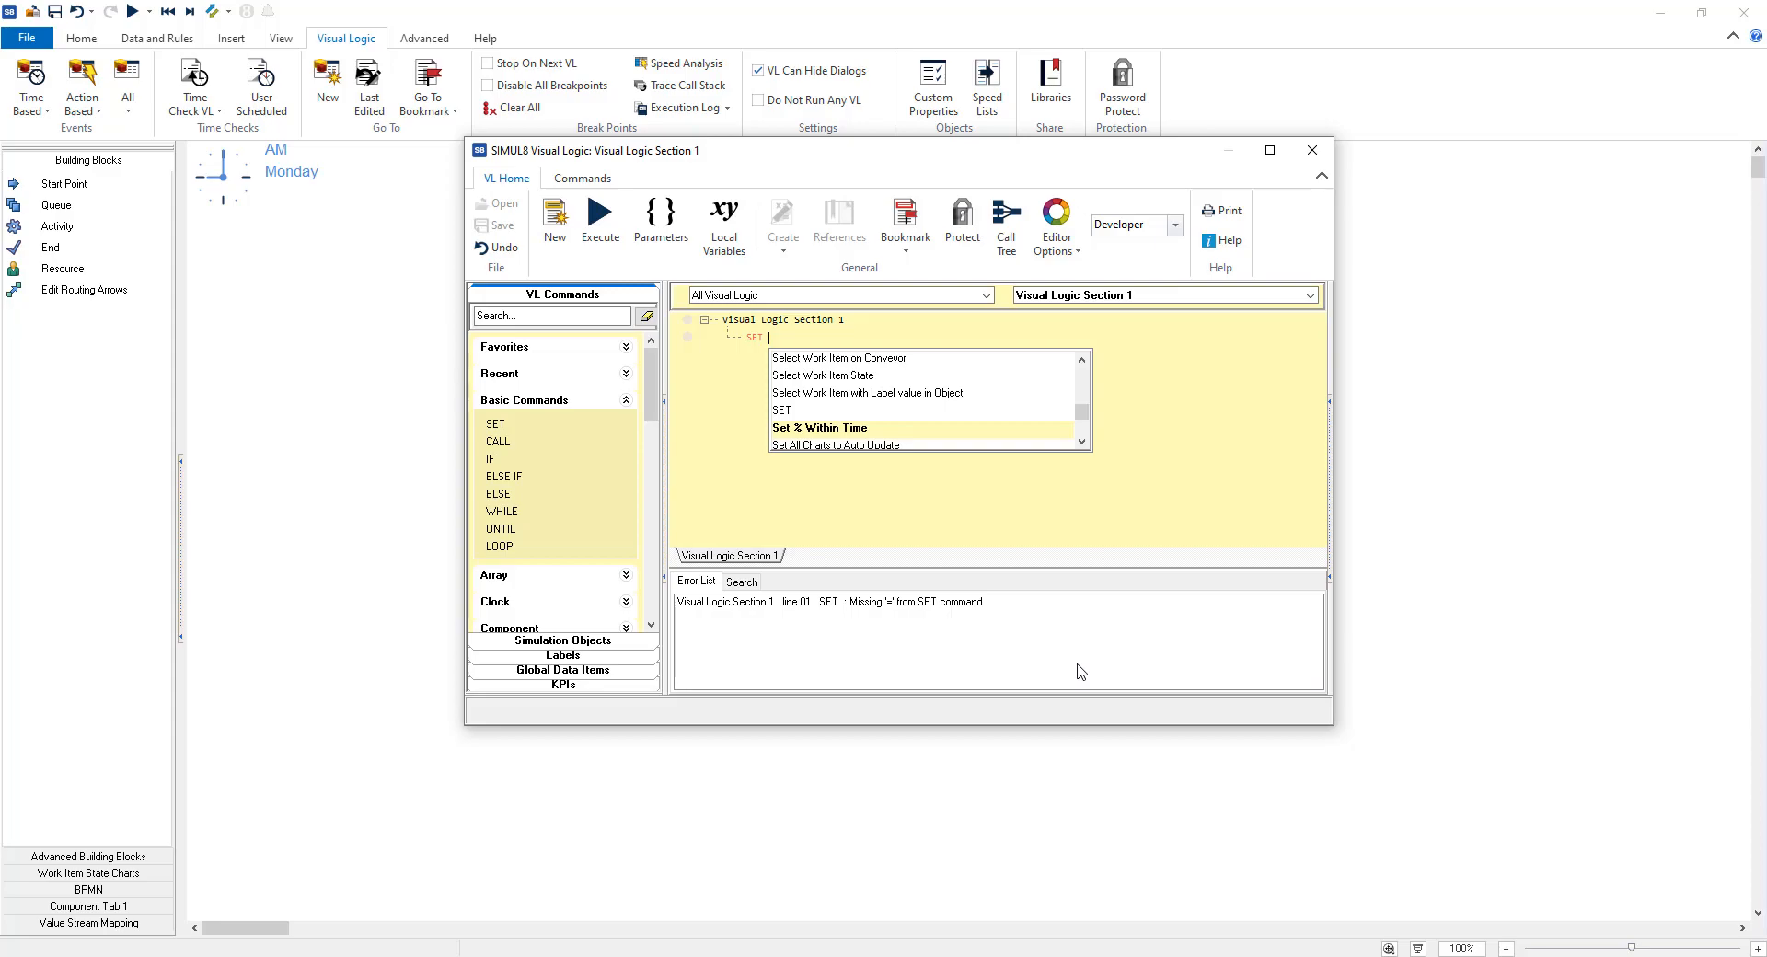
mouse_move(975, 633)
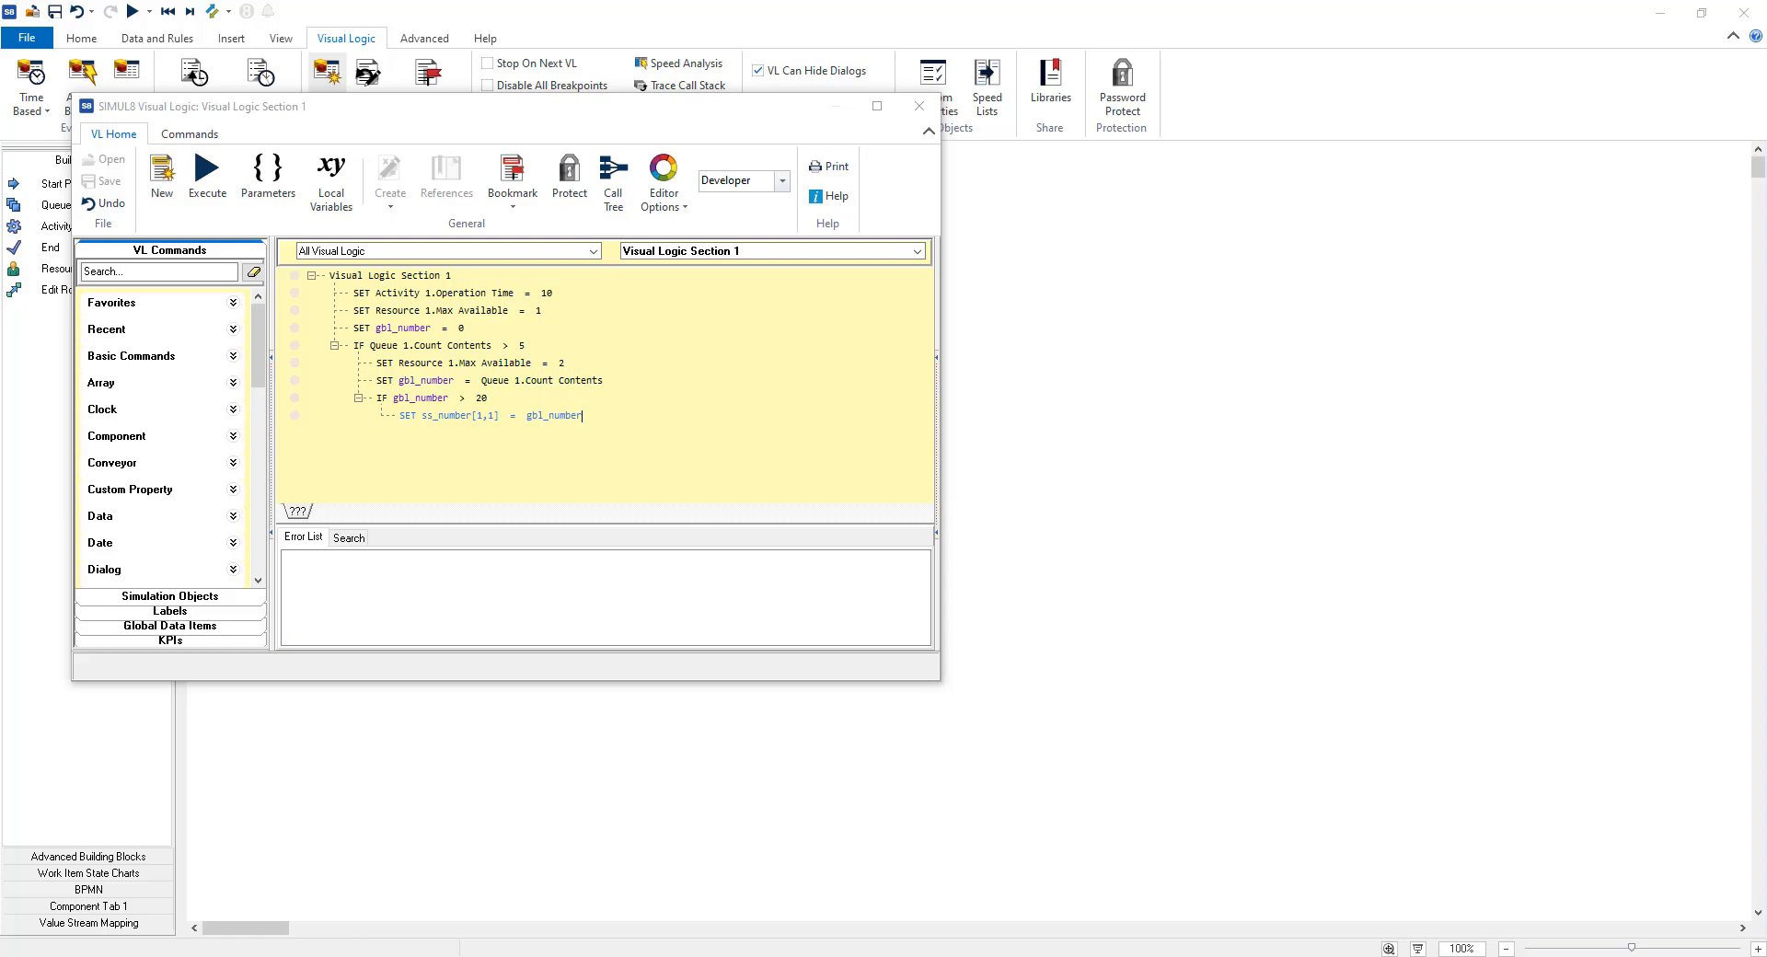
mouse_move(448, 644)
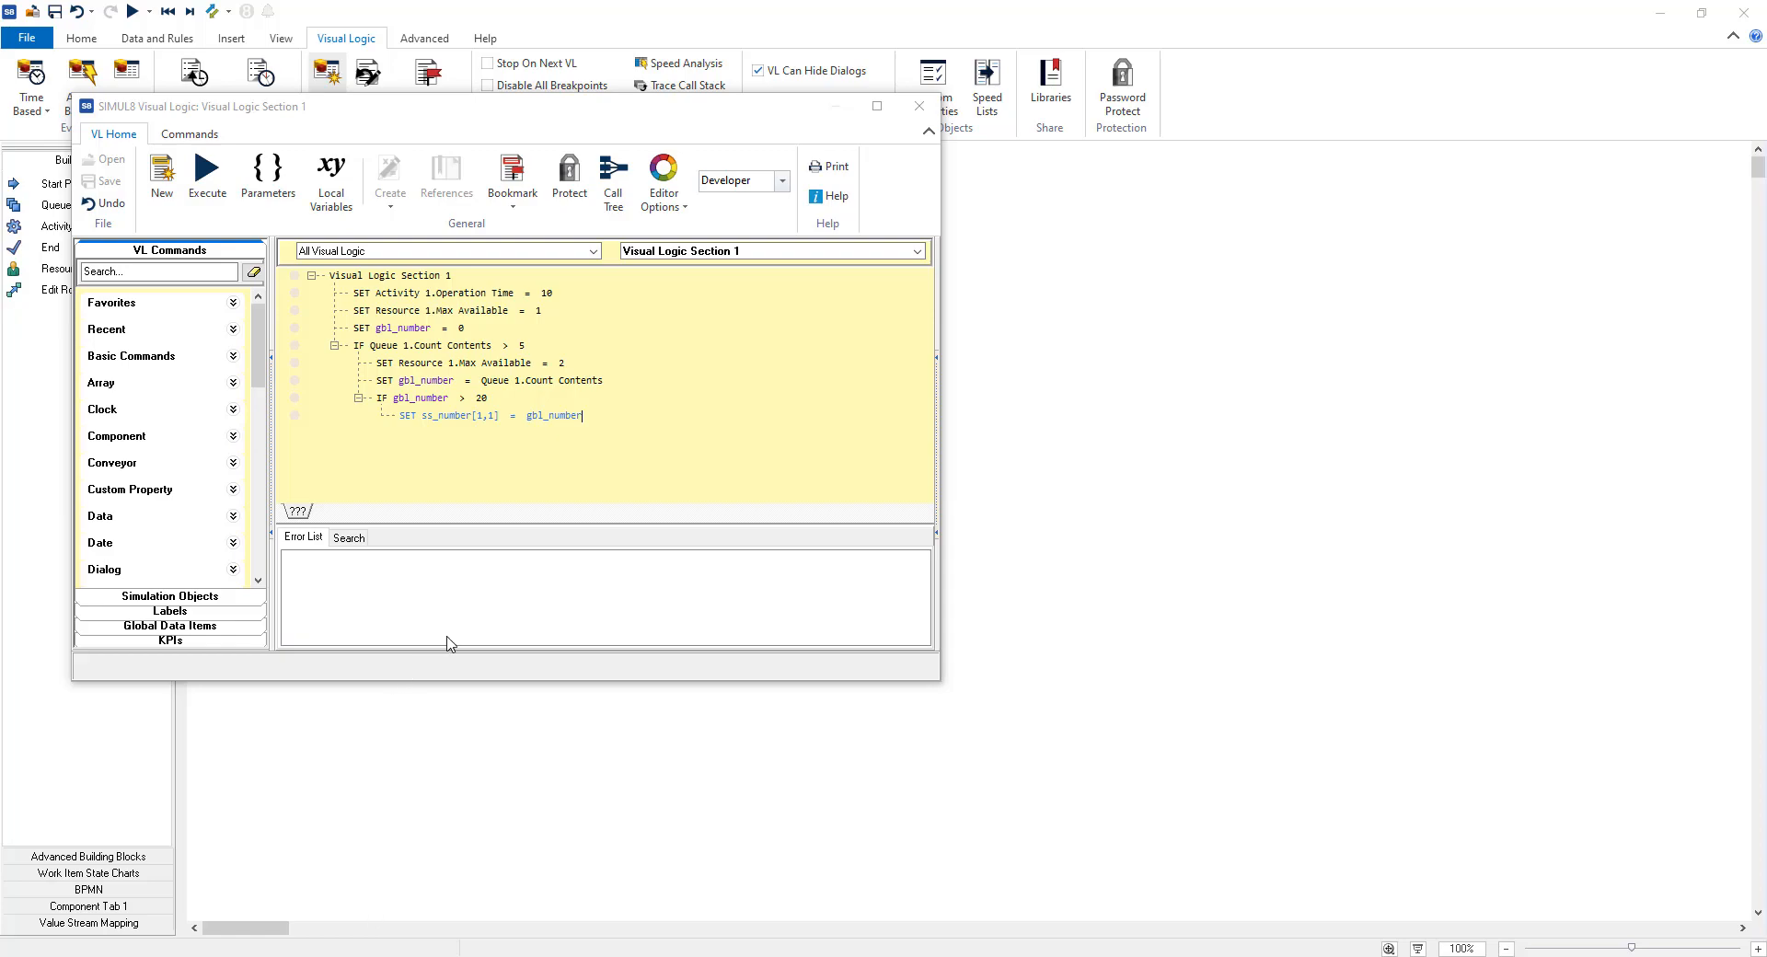
mouse_move(419, 566)
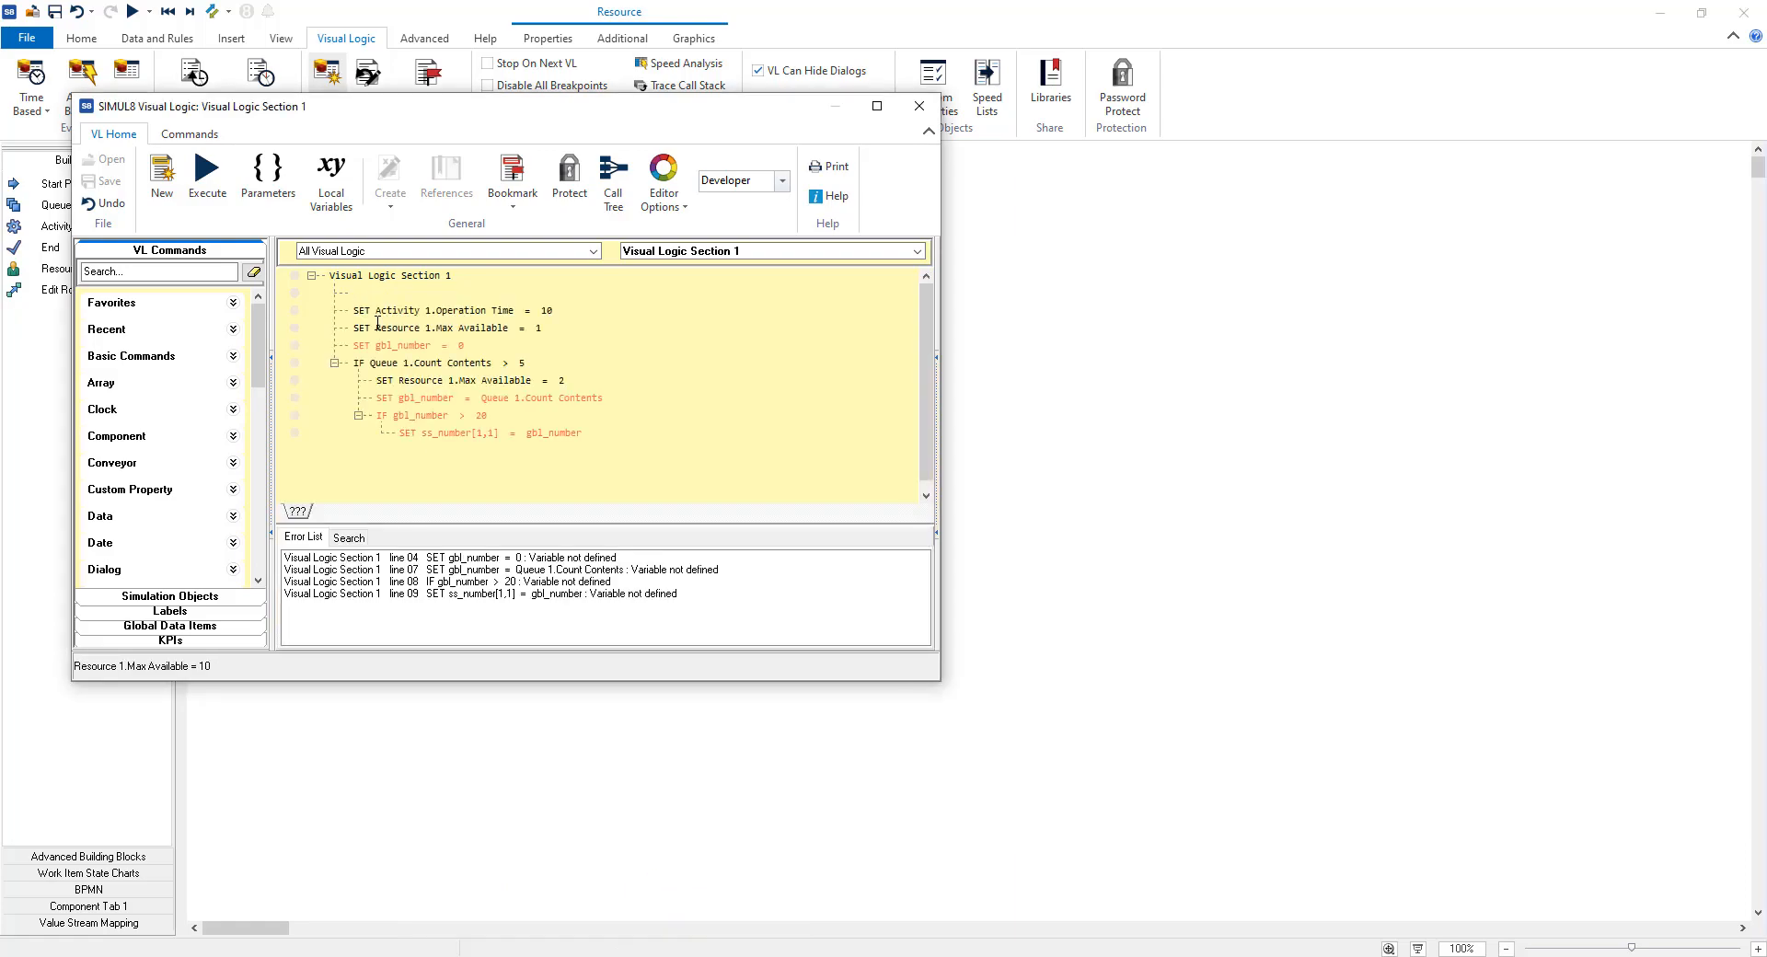
Place the cursor on the empty line above the pasted SET/IF code.
left_click(354, 292)
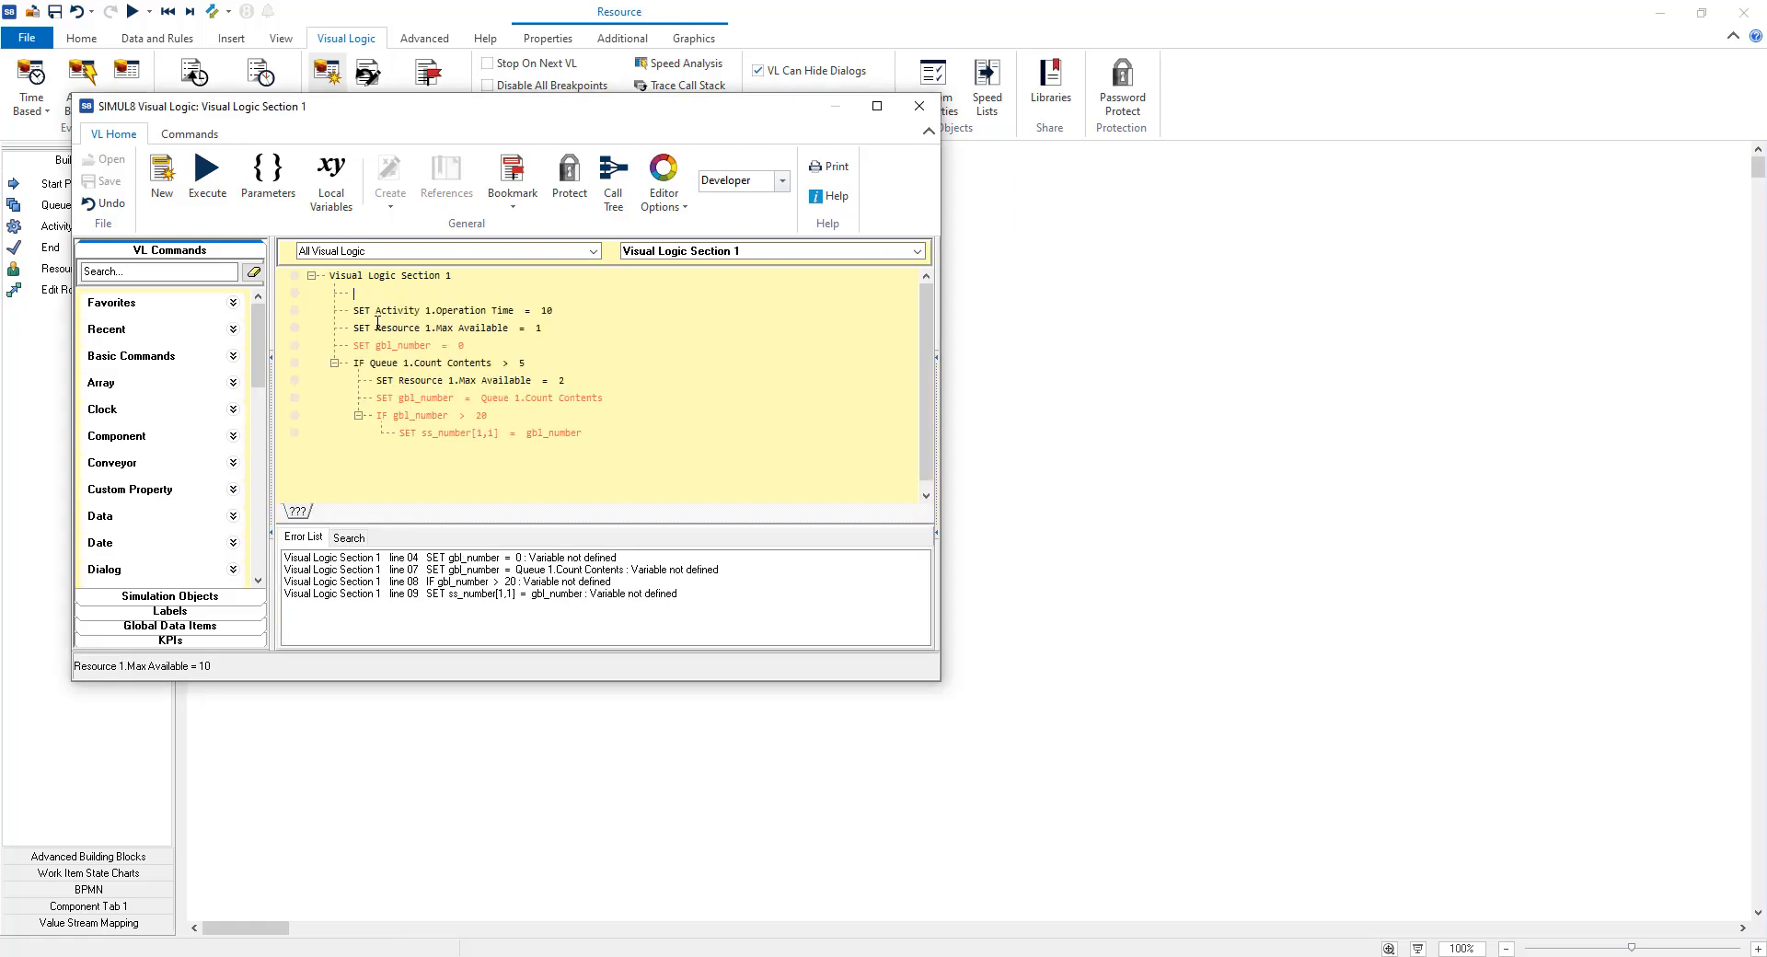